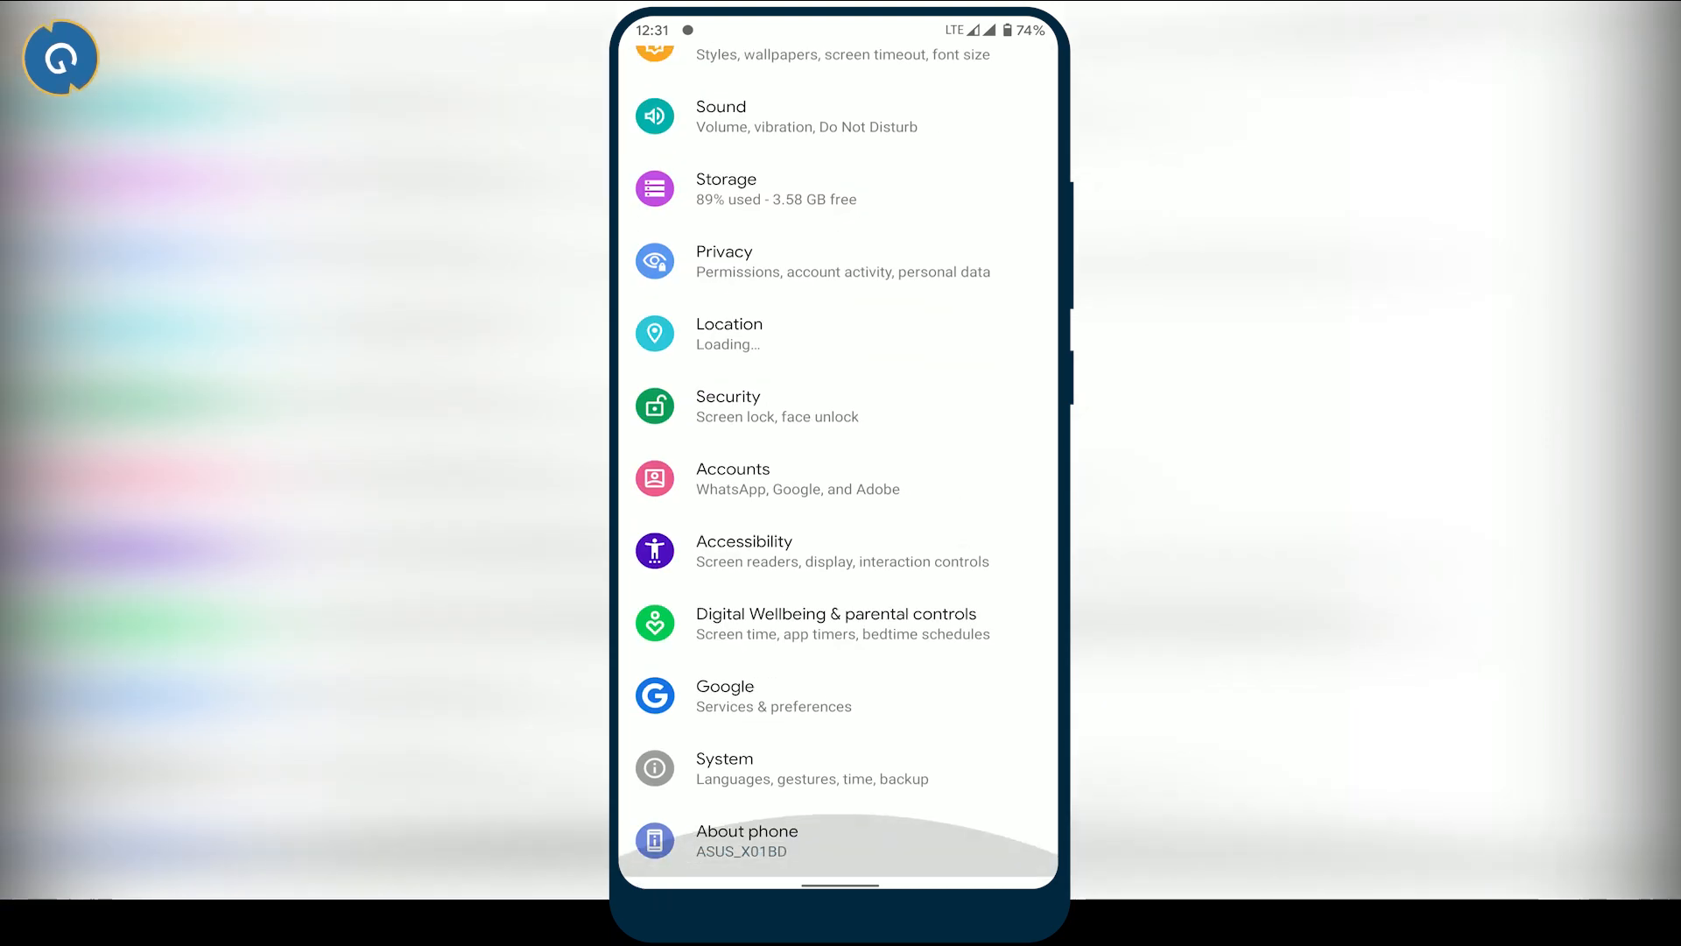
Navigate System > Languages & input > Virtual keyboard to reach Gboard's settings.
{"action": "left_click", "coordinate": [725, 768]}
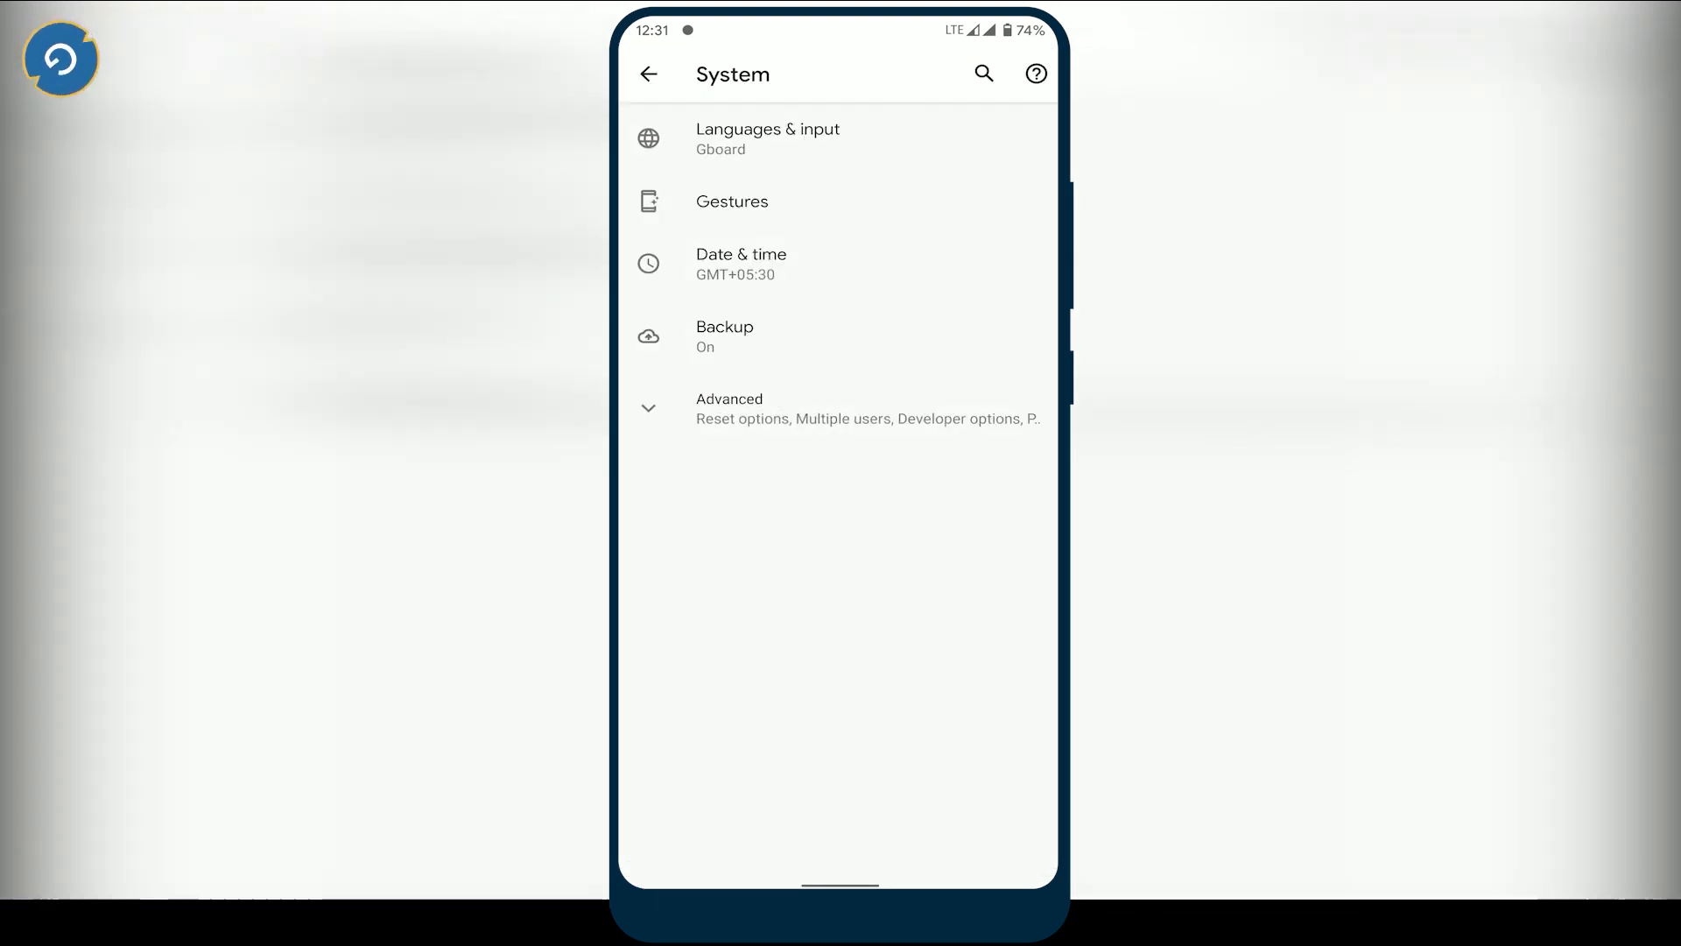
{"action": "left_click", "coordinate": [768, 137]}
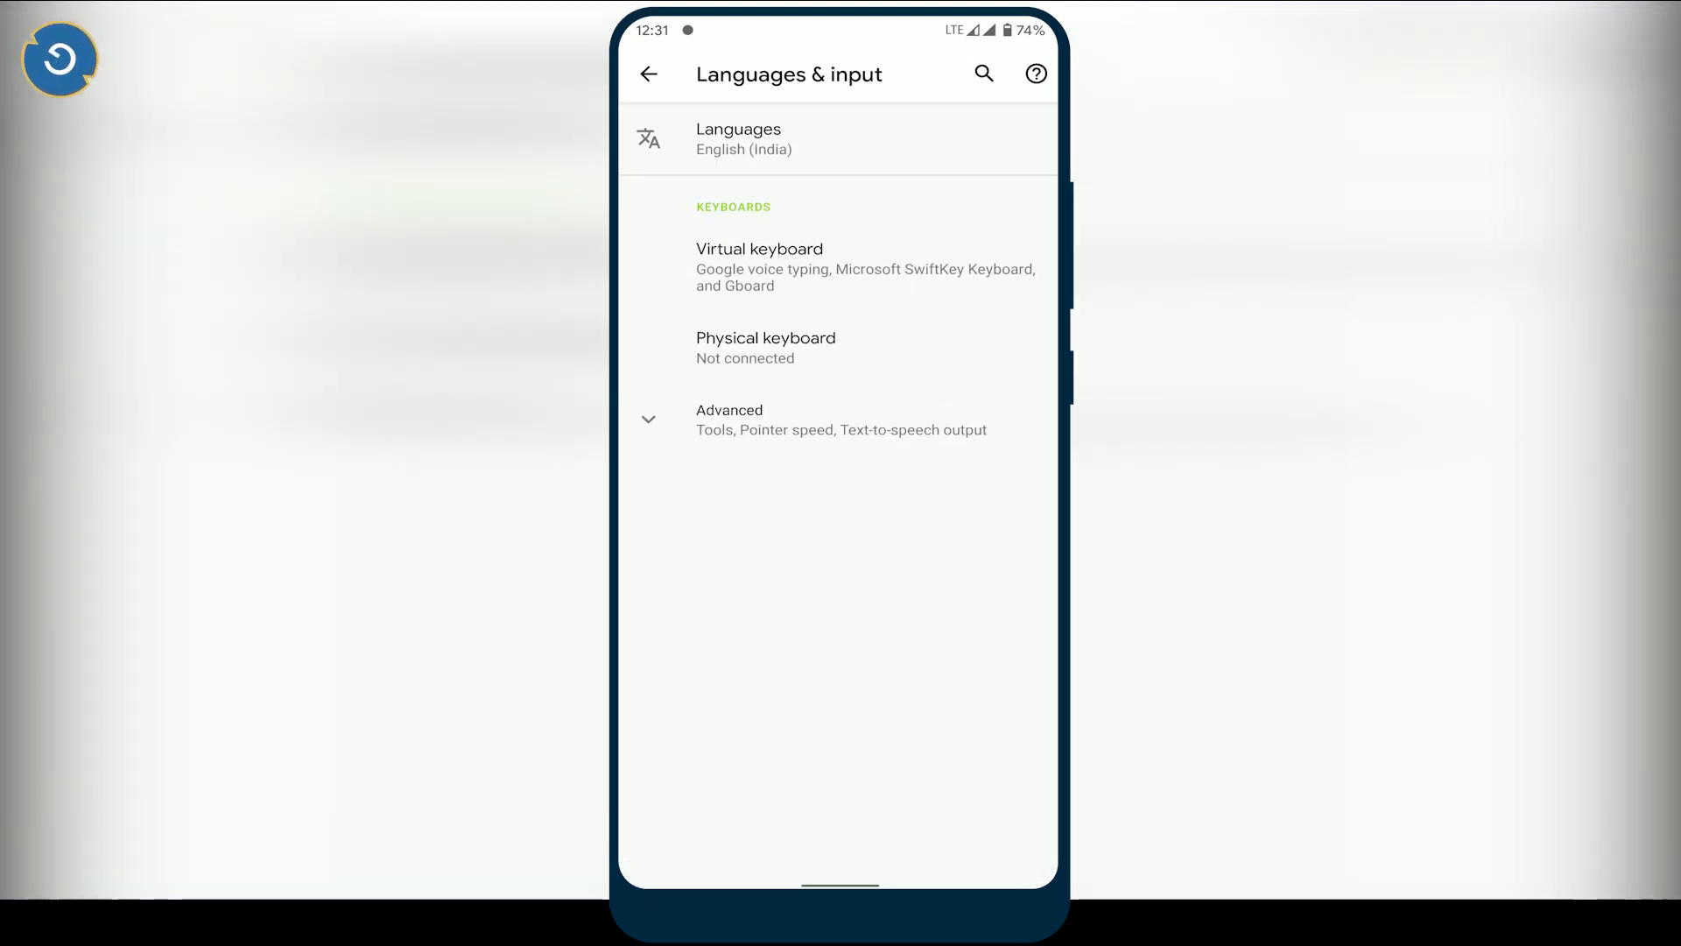
{"action": "left_click", "coordinate": [758, 248]}
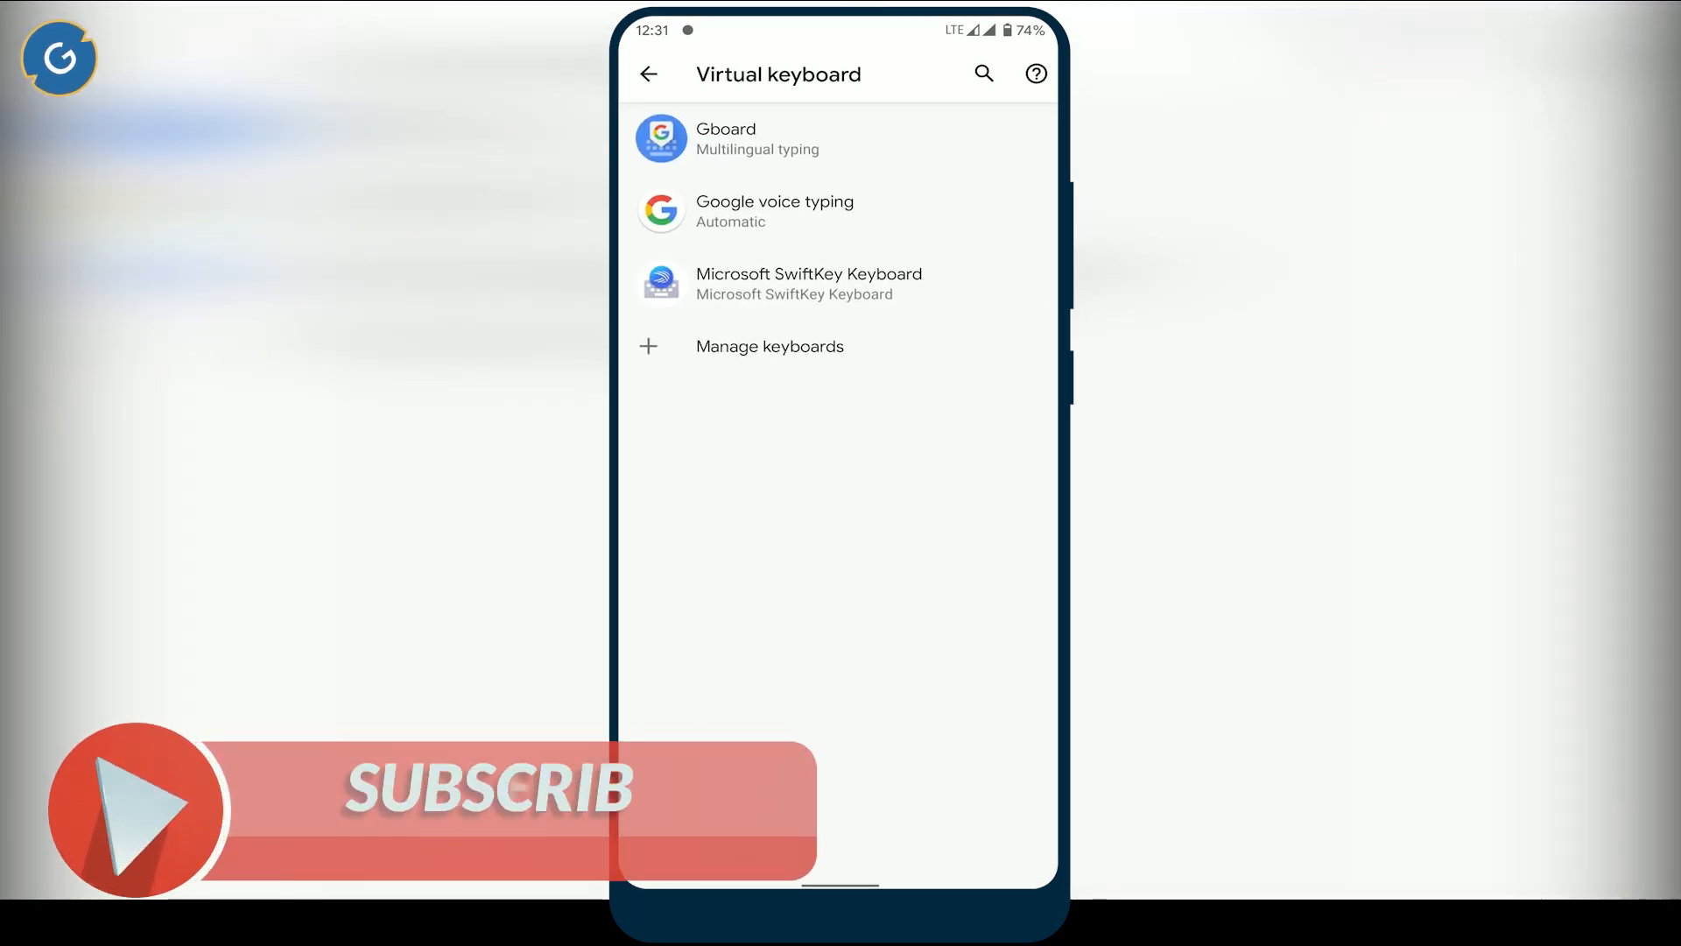
{"action": "left_click", "coordinate": [725, 138]}
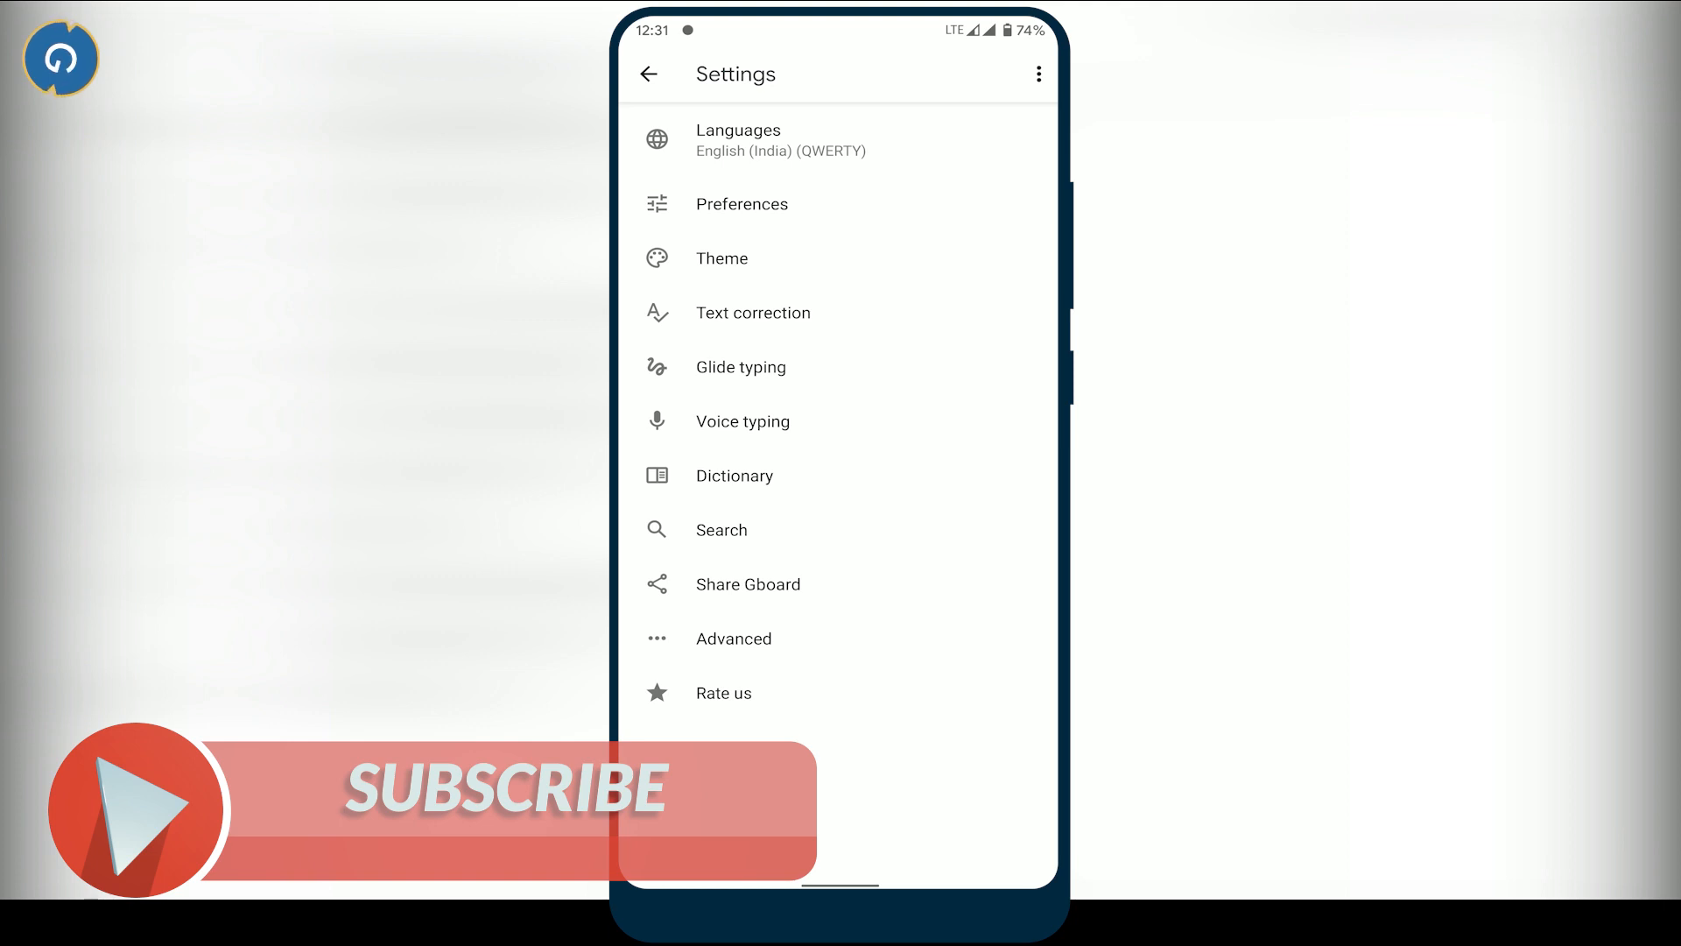
Cancel Gboard's 'Delete learned words and data' prompt and return to Virtual keyboard.
{"action": "left_click", "coordinate": [733, 638]}
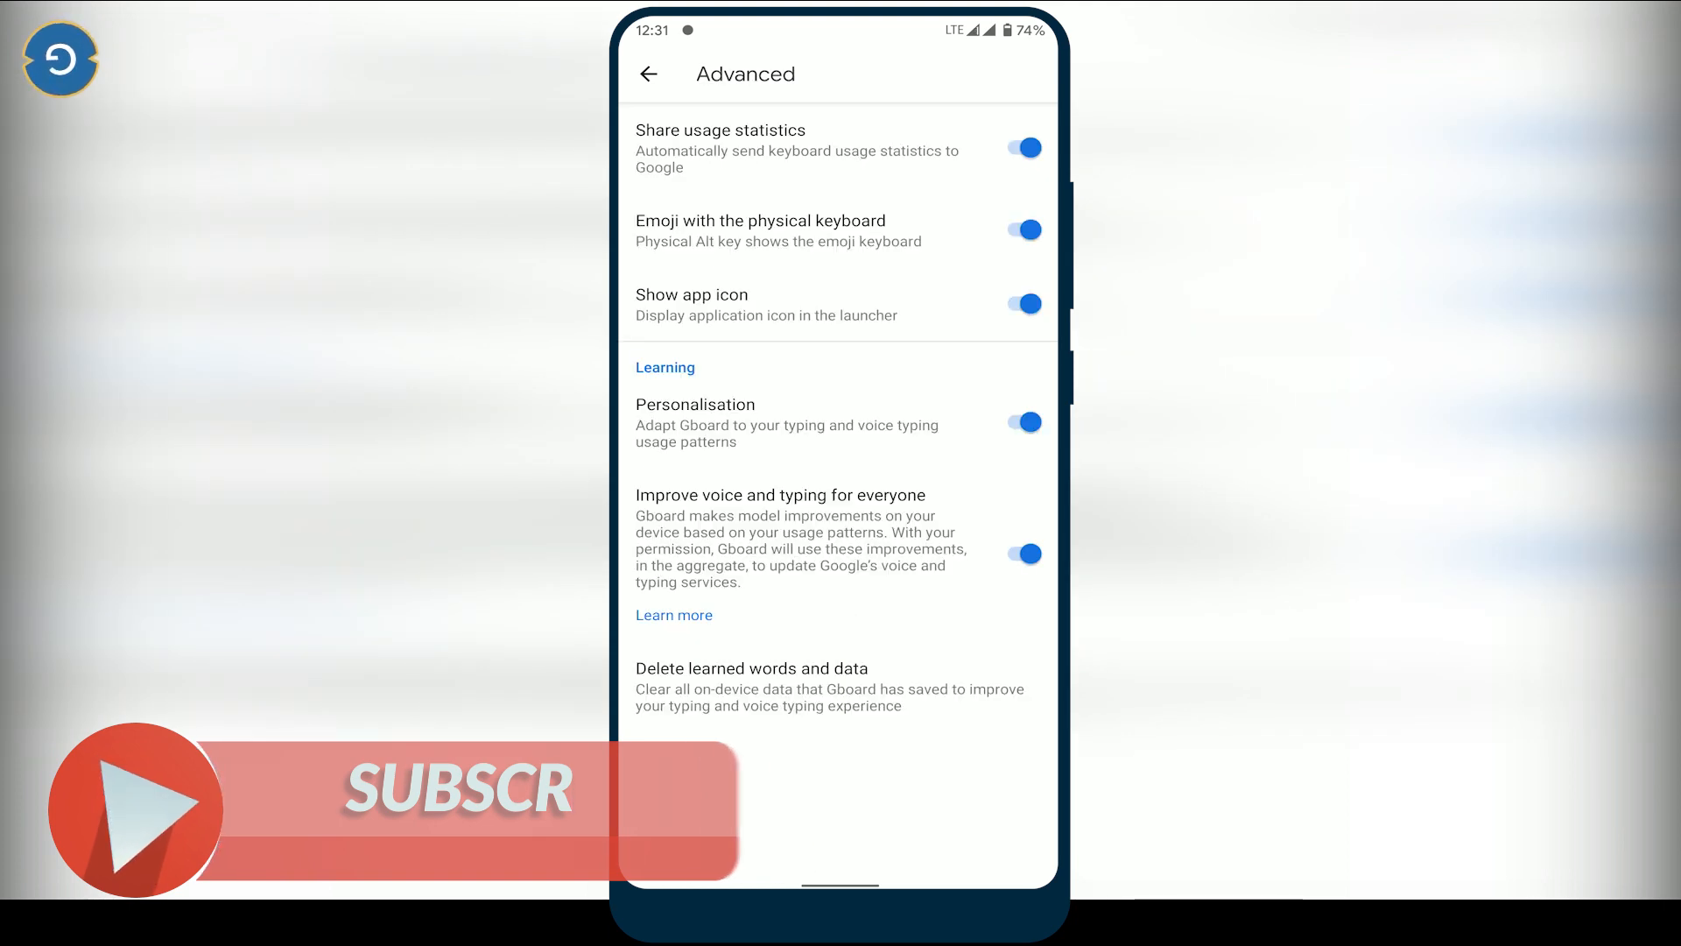
{"action": "left_click", "coordinate": [751, 668]}
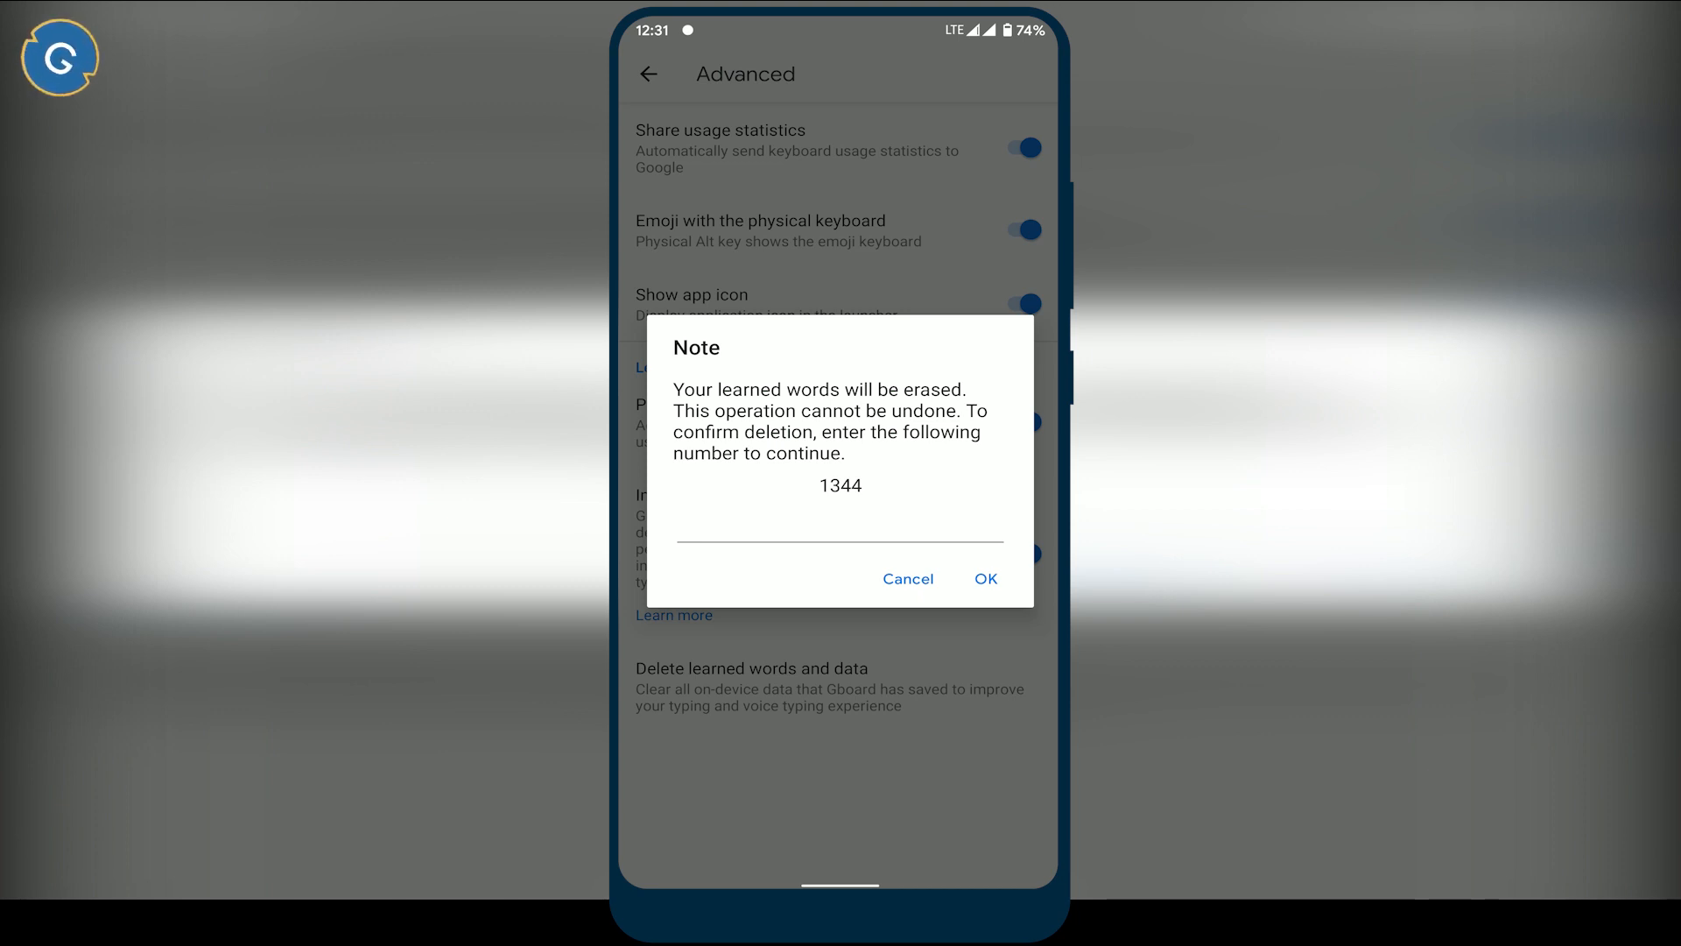
{"action": "left_click", "coordinate": [908, 579]}
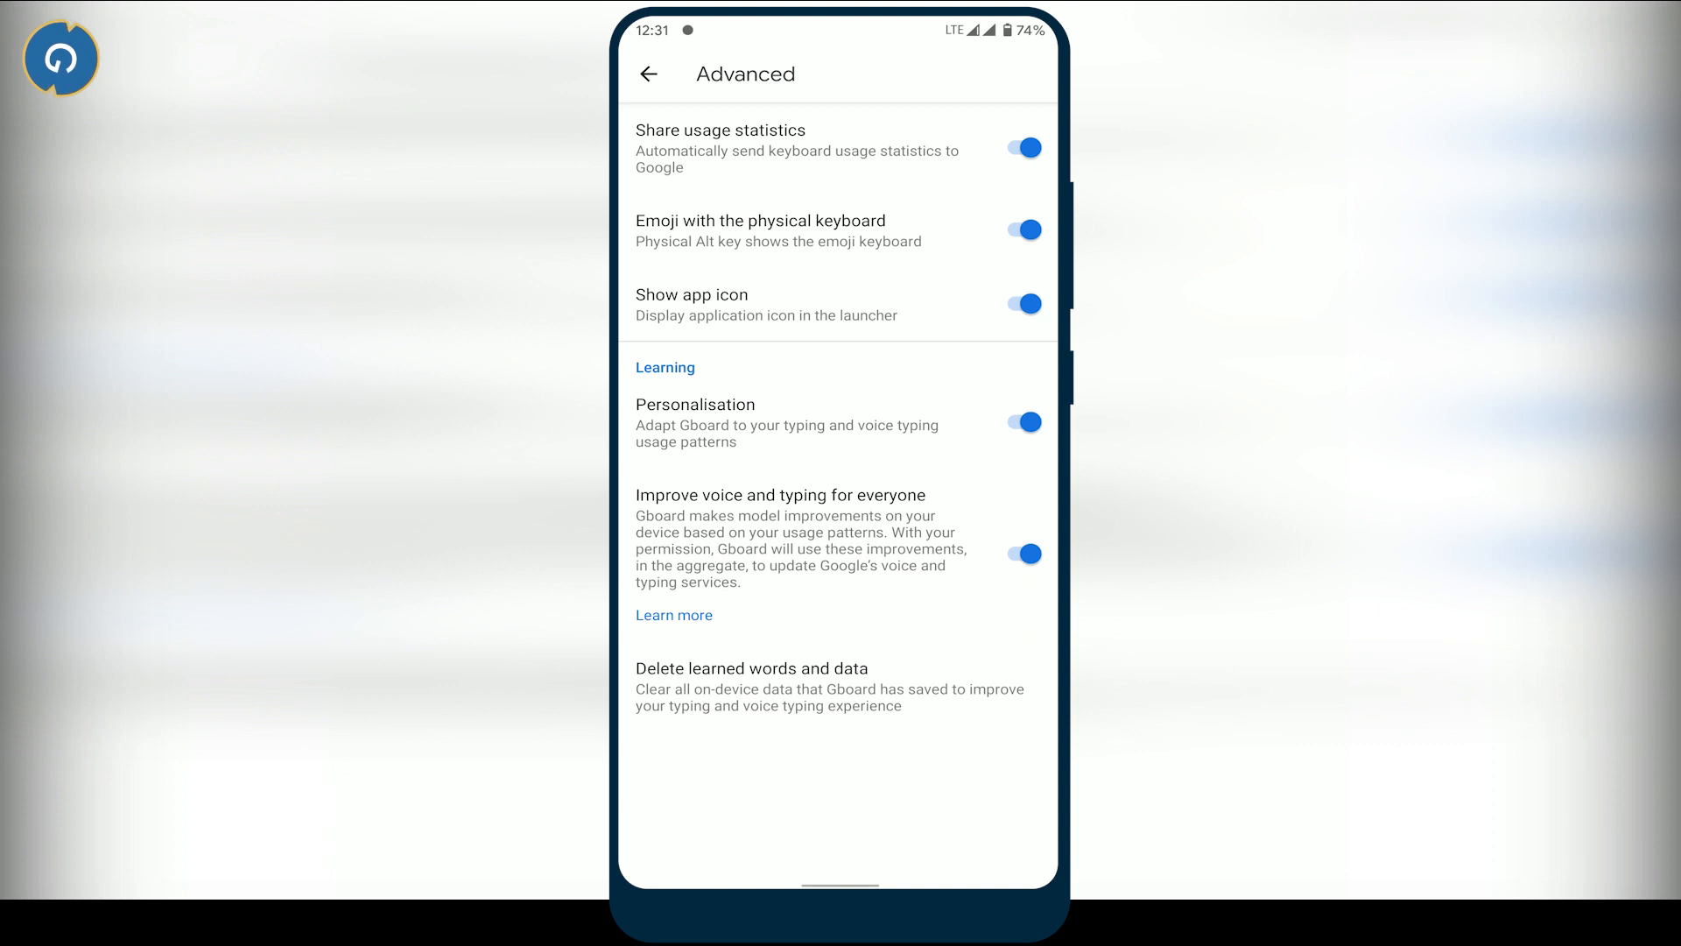
{"action": "left_click", "coordinate": [650, 74]}
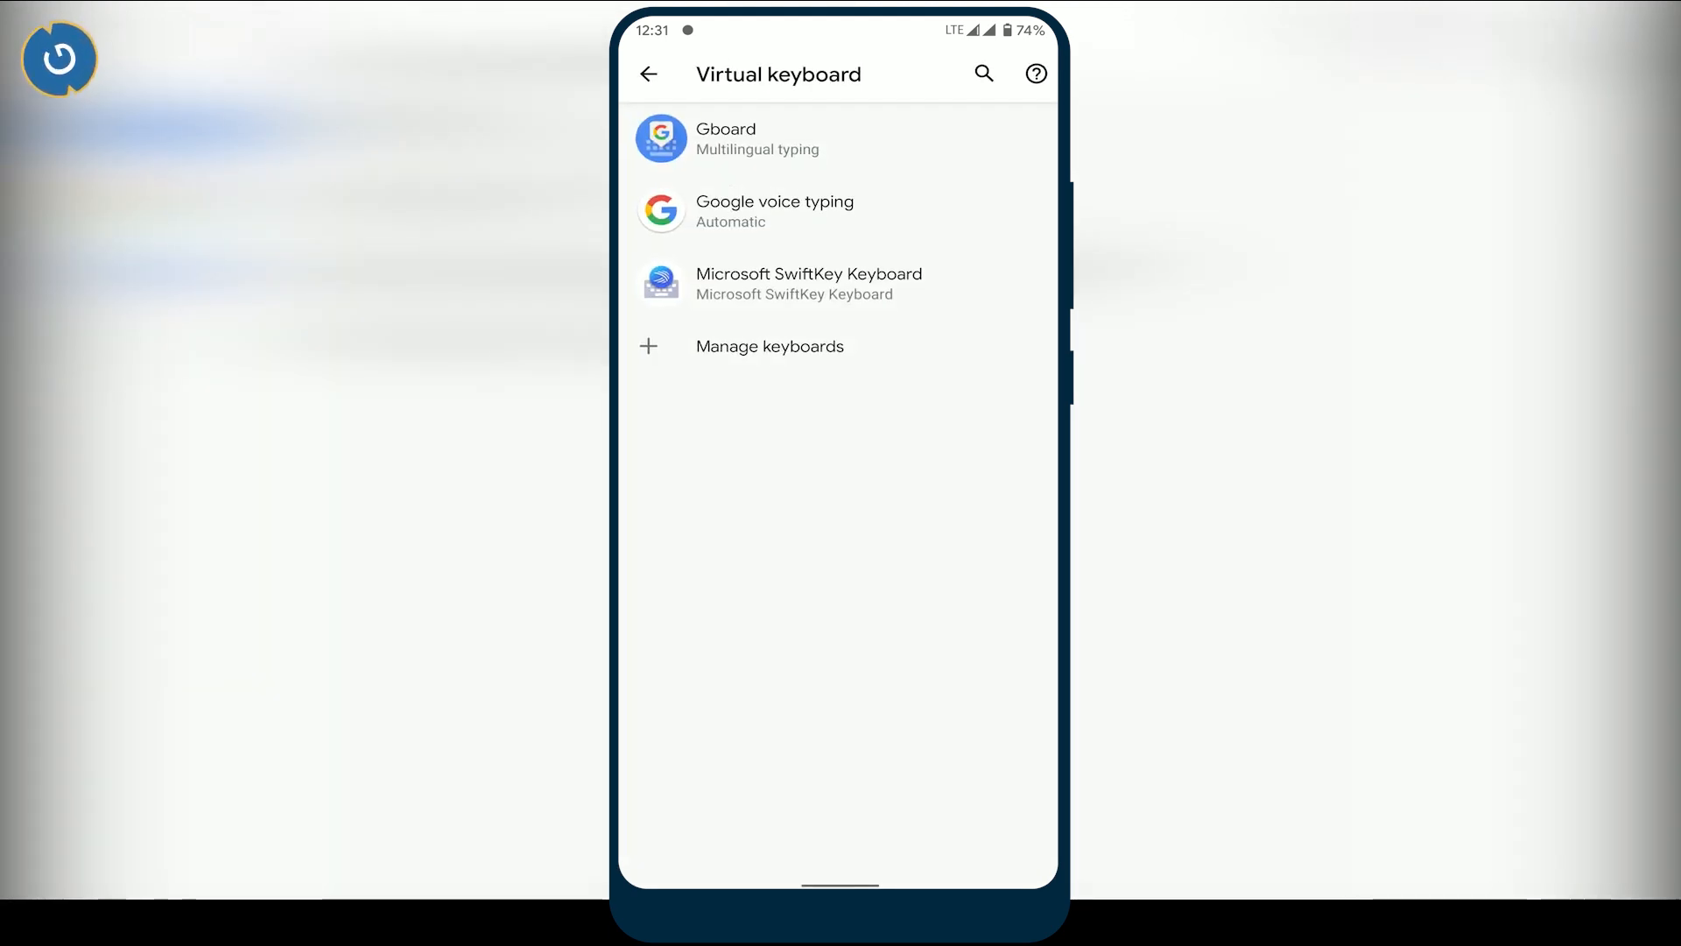
Open Microsoft SwiftKey Keyboard from the Virtual keyboard list.
{"action": "left_click", "coordinate": [794, 283]}
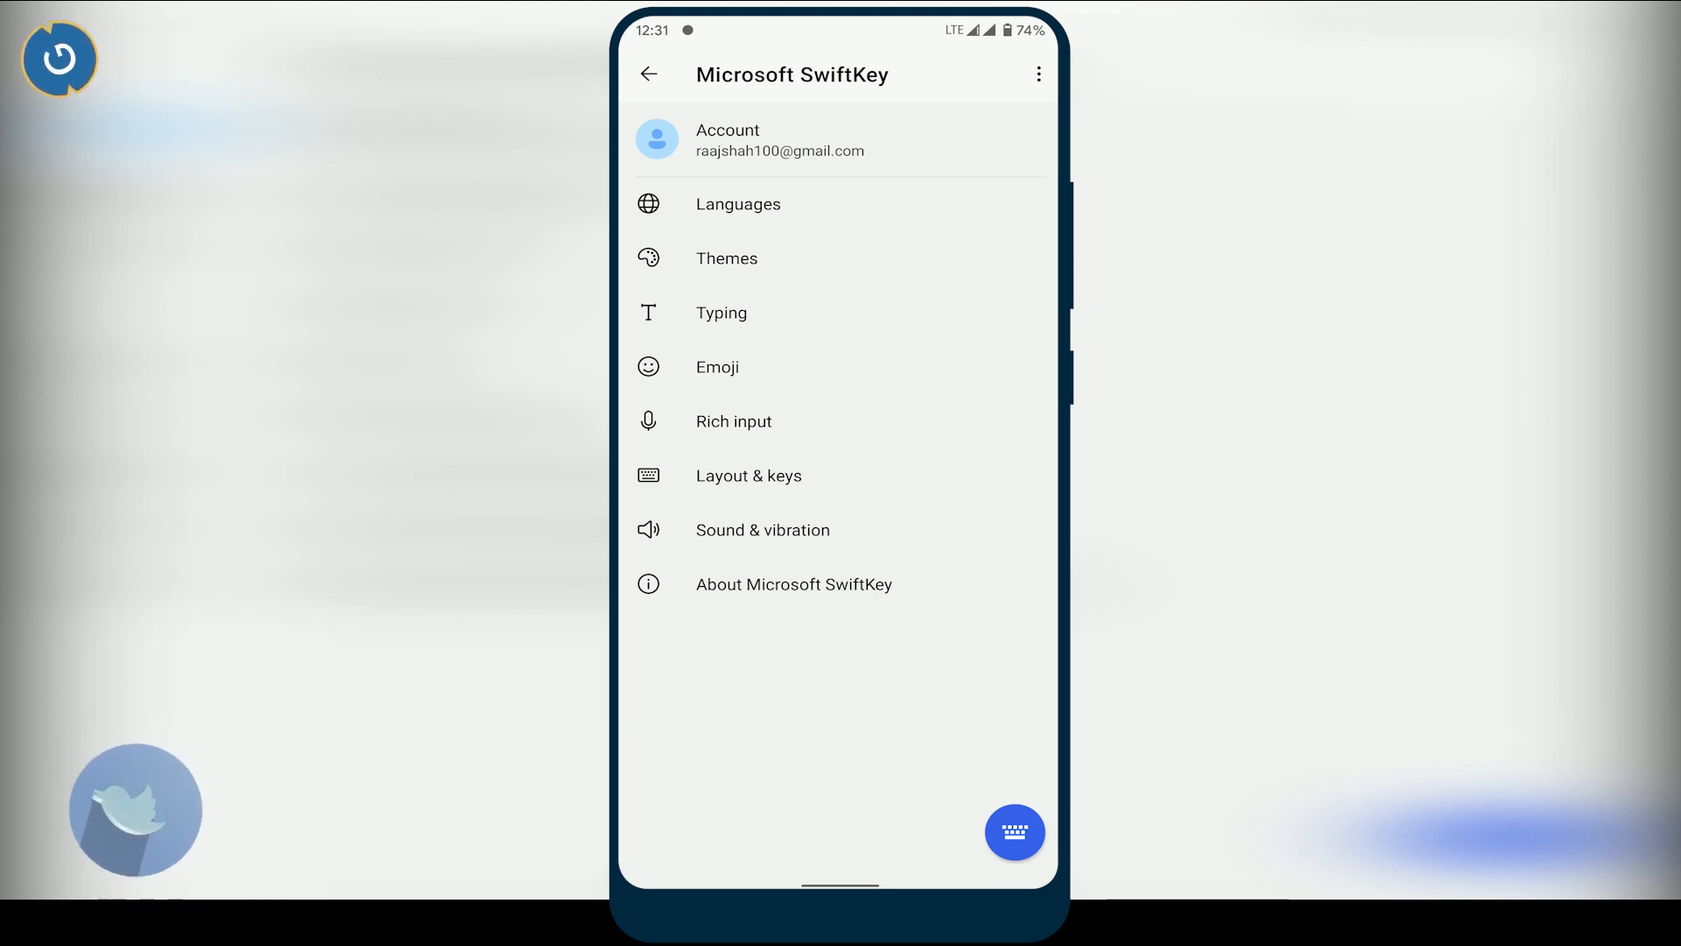
Clear SwiftKey's typing data under Typing and confirm with Continue.
{"action": "left_click", "coordinate": [721, 313]}
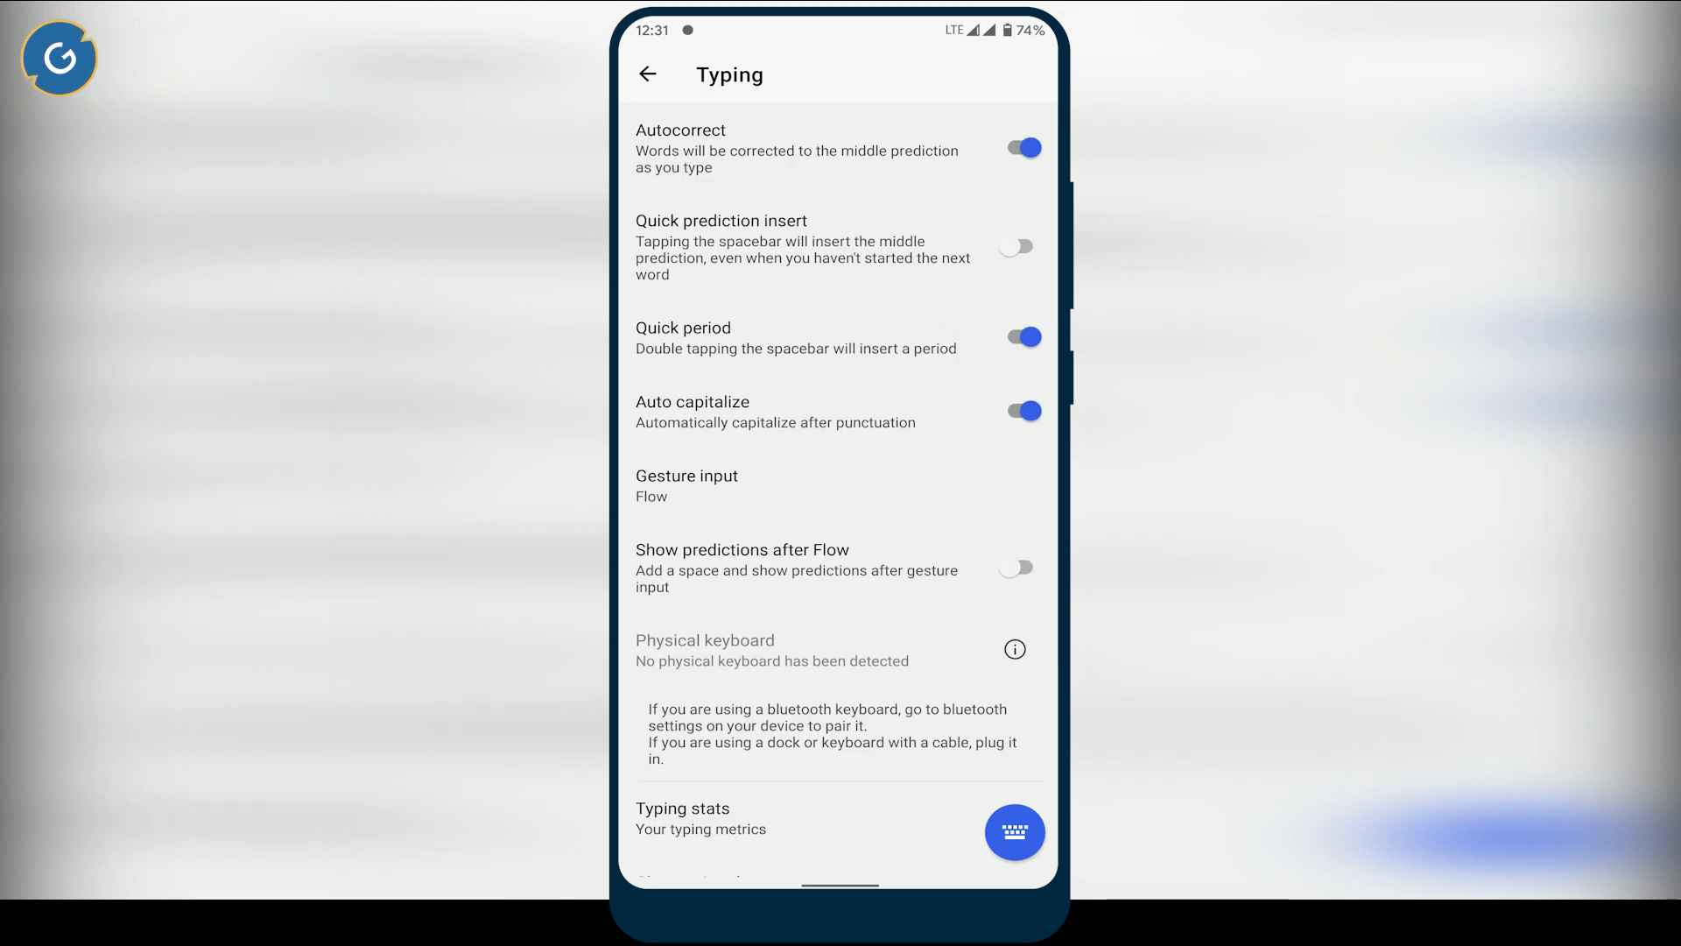
{"action": "scroll", "scroll_direction": "down", "scroll_amount": 3}
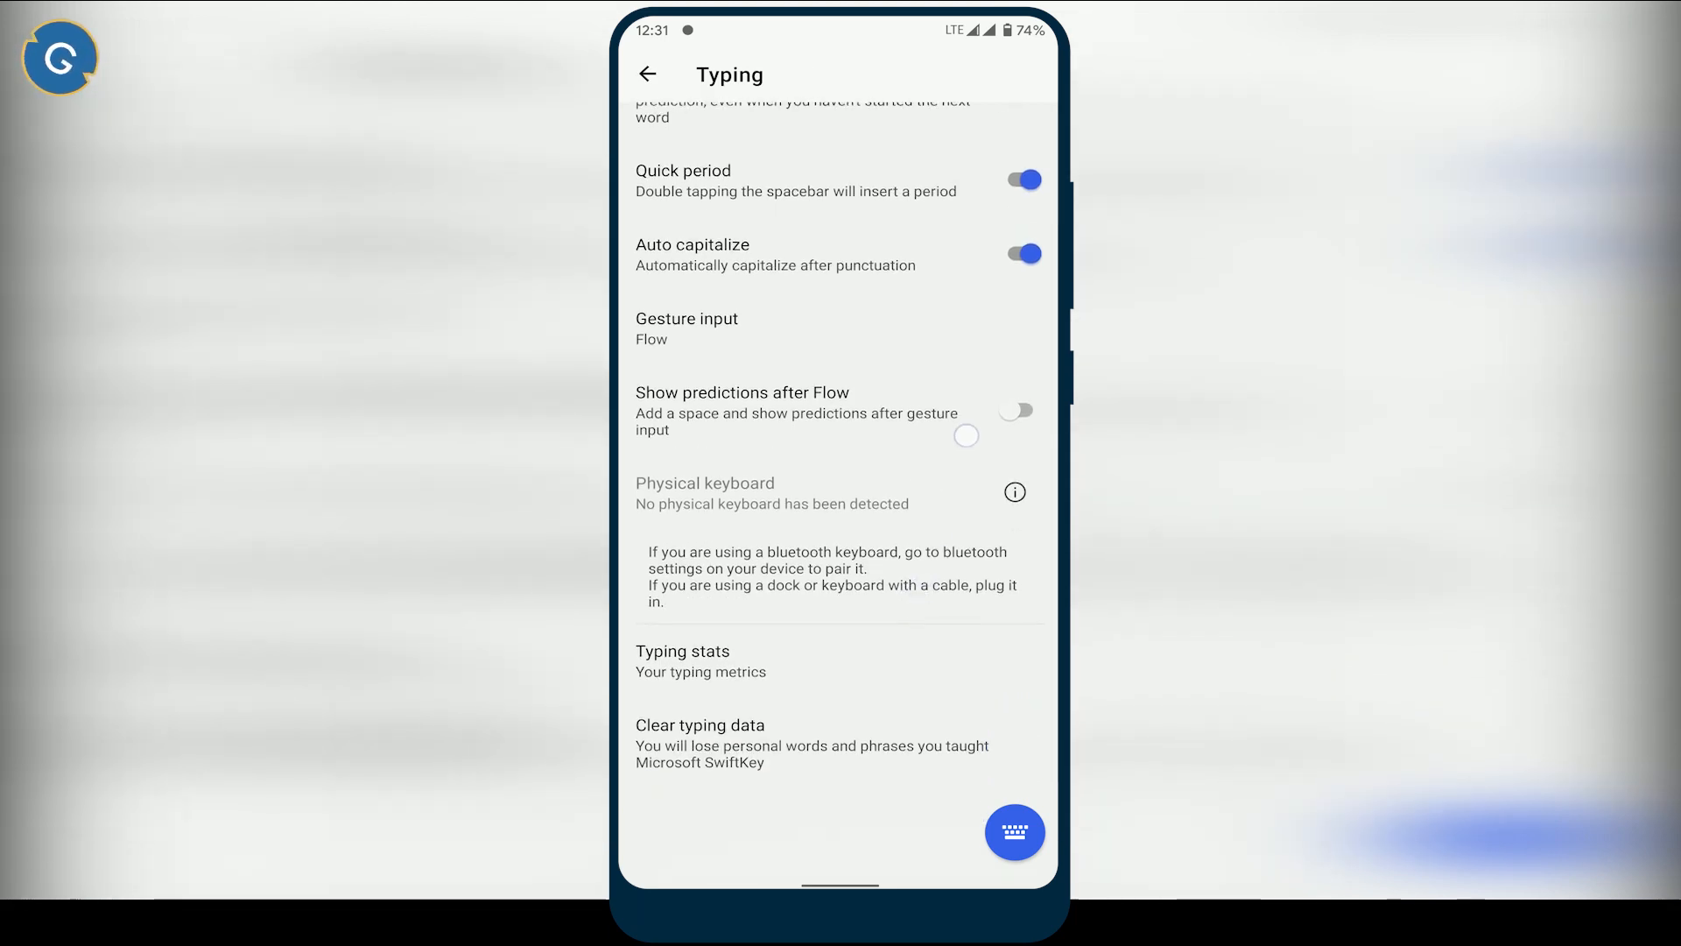
{"action": "left_click", "coordinate": [700, 725]}
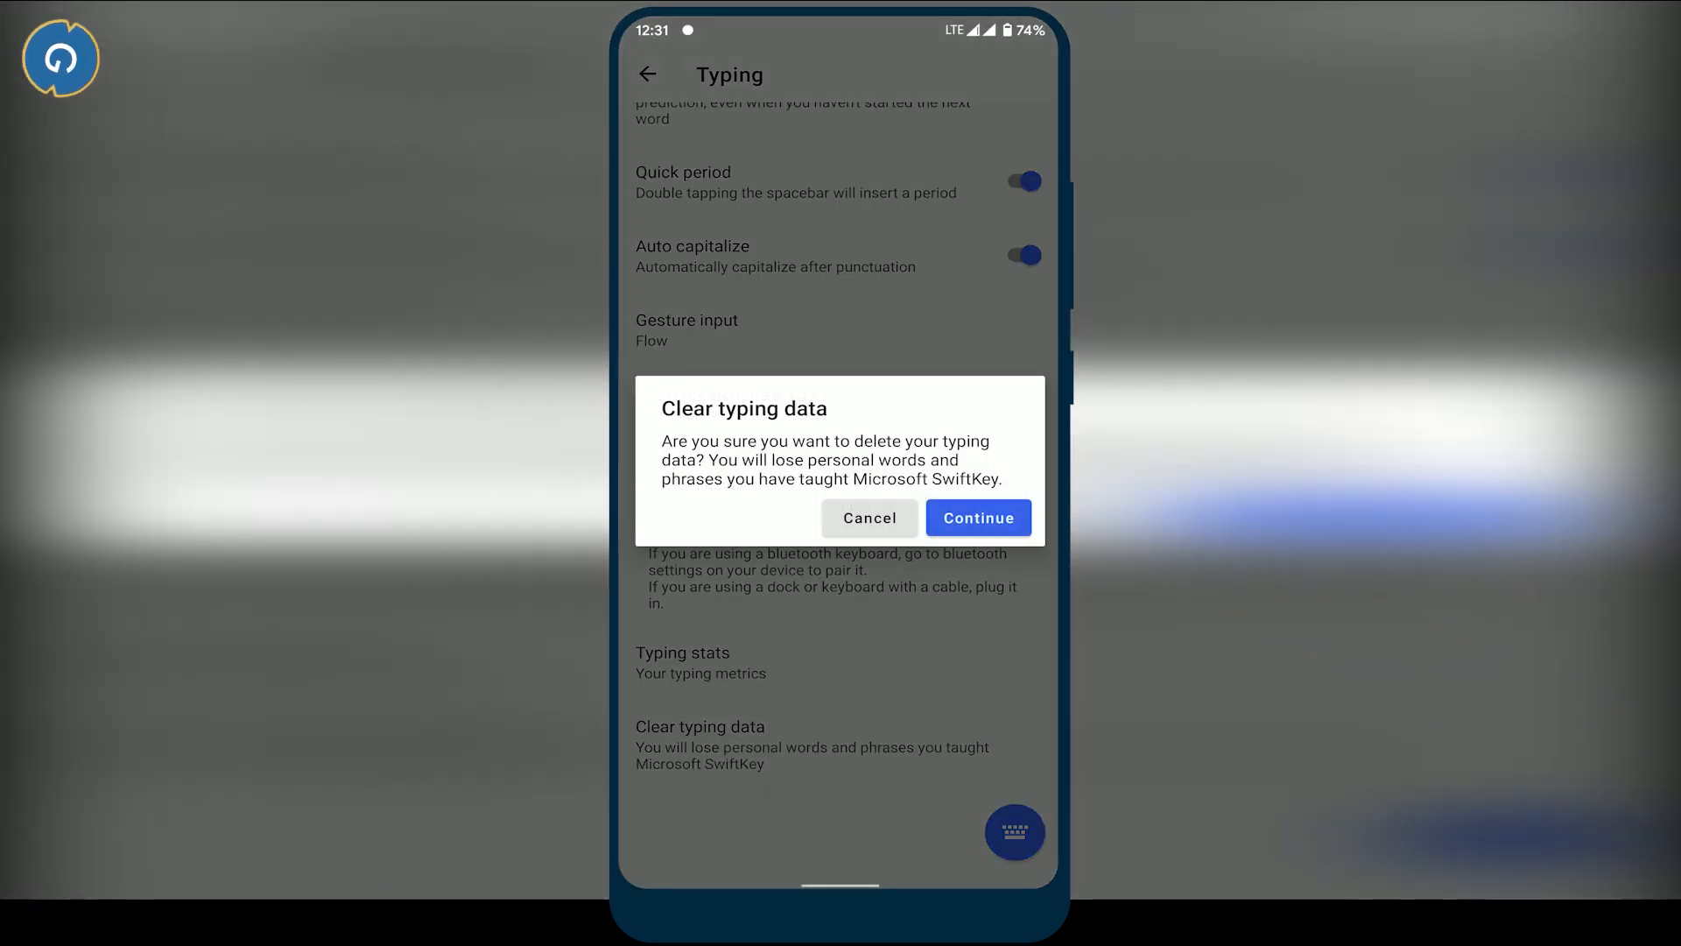
{"action": "left_click", "coordinate": [978, 518]}
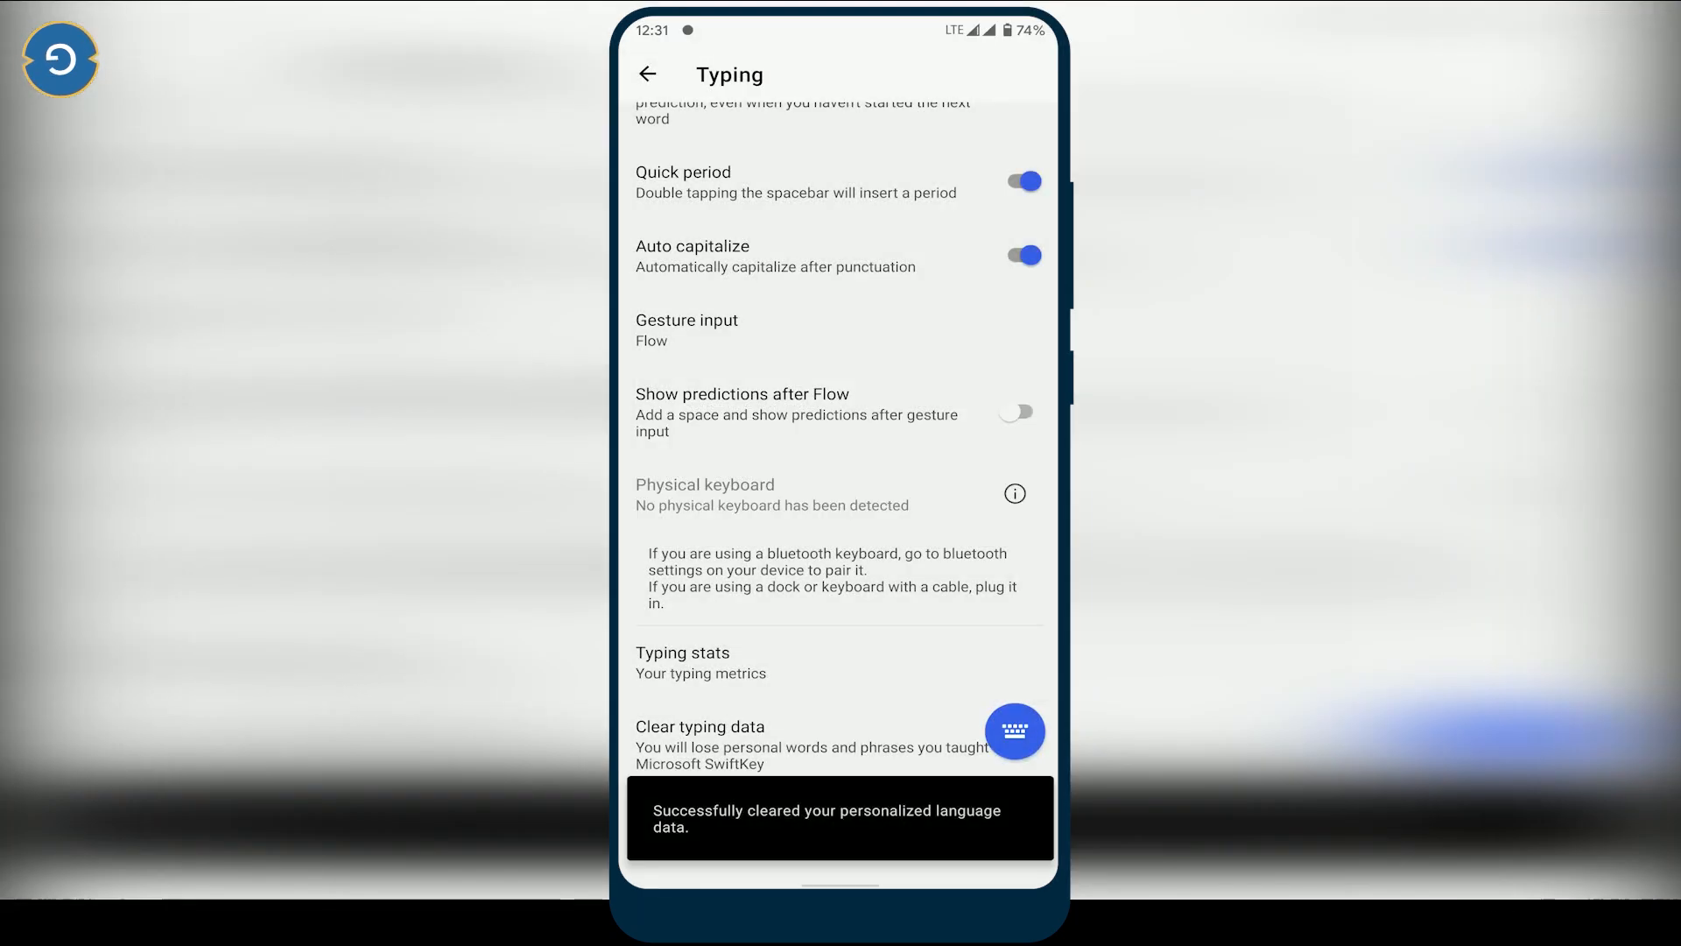